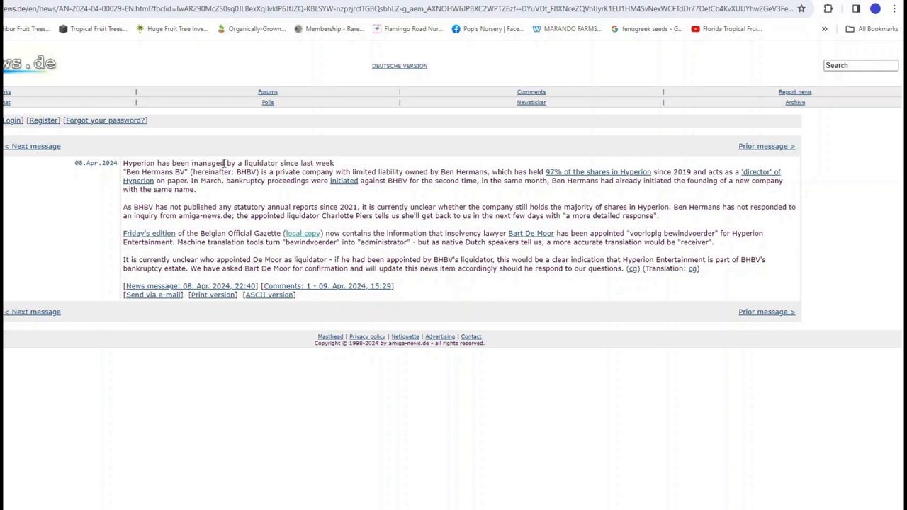
{"action": "mouse_move", "coordinate": [358, 166]}
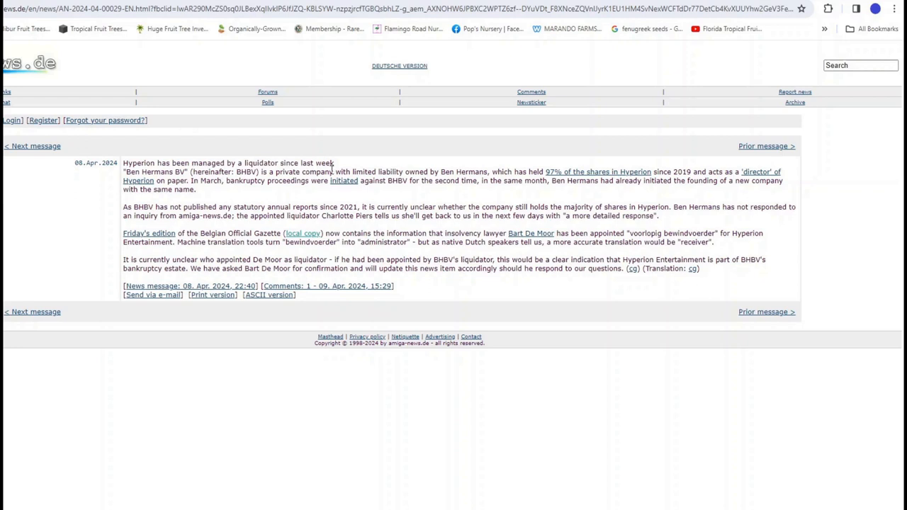
{"action": "mouse_move", "coordinate": [406, 170]}
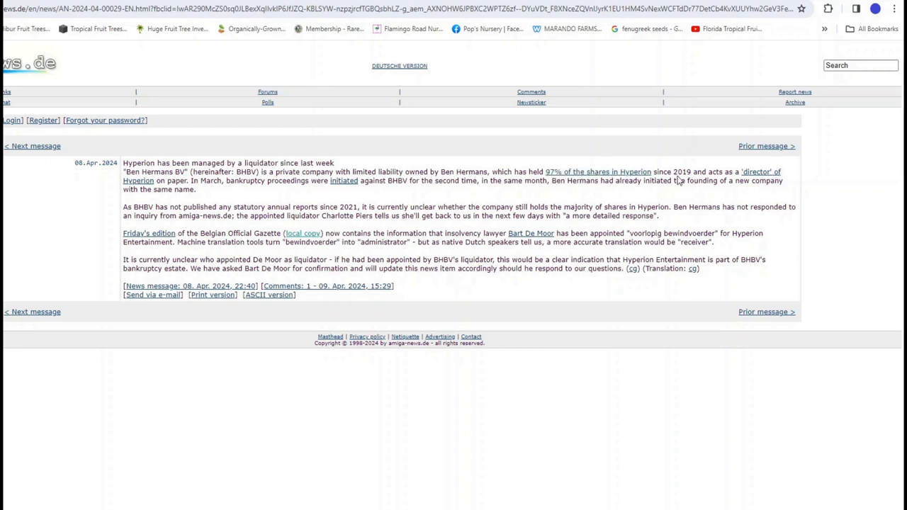
{"action": "mouse_move", "coordinate": [698, 175]}
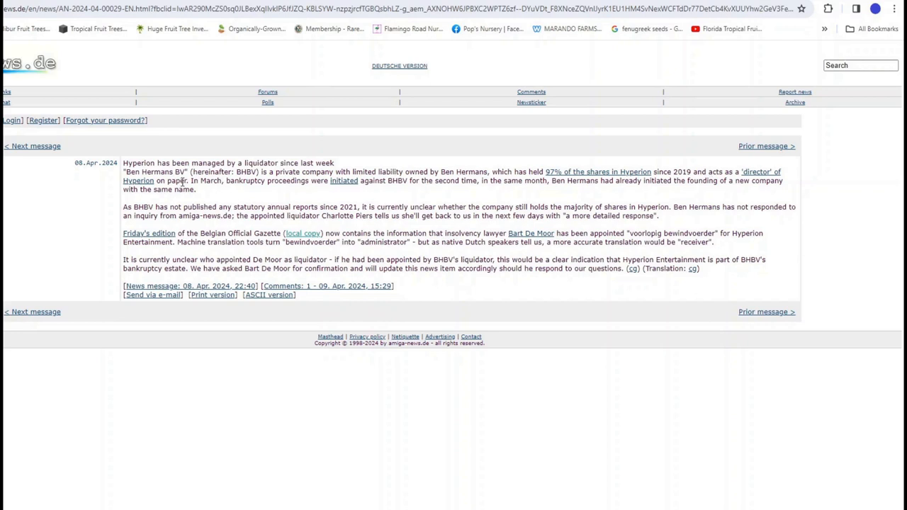
{"action": "mouse_move", "coordinate": [208, 193]}
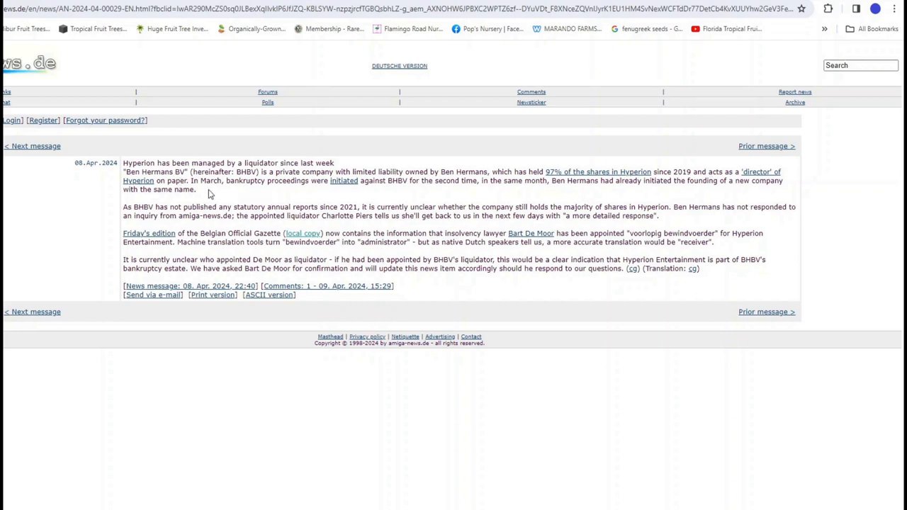
{"action": "mouse_move", "coordinate": [340, 207]}
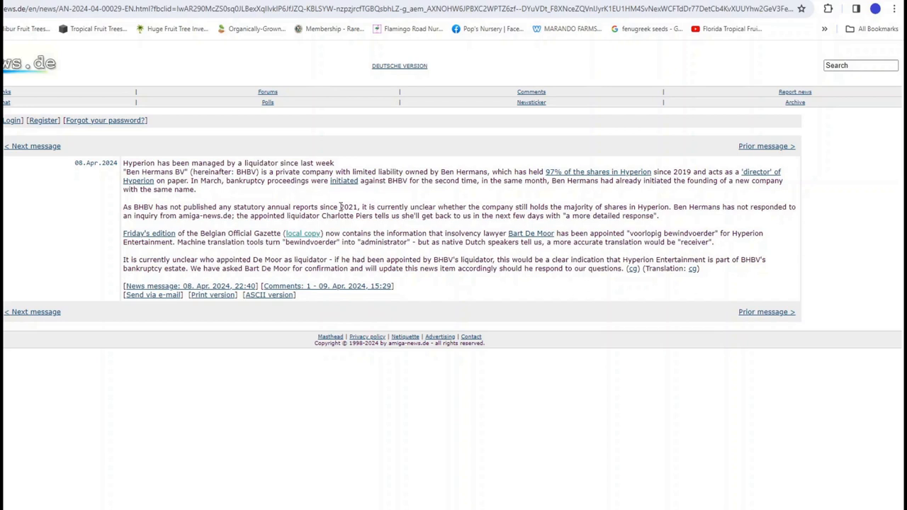
{"action": "mouse_move", "coordinate": [417, 191]}
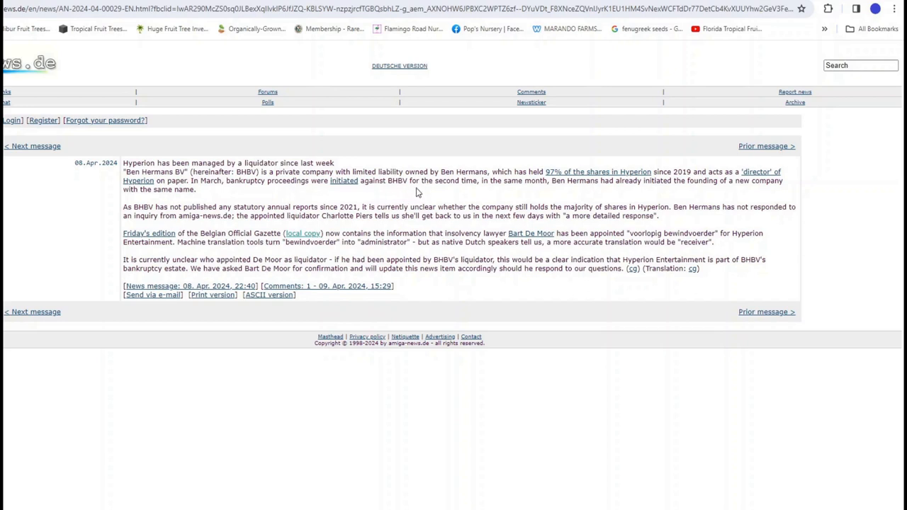
{"action": "mouse_move", "coordinate": [516, 196]}
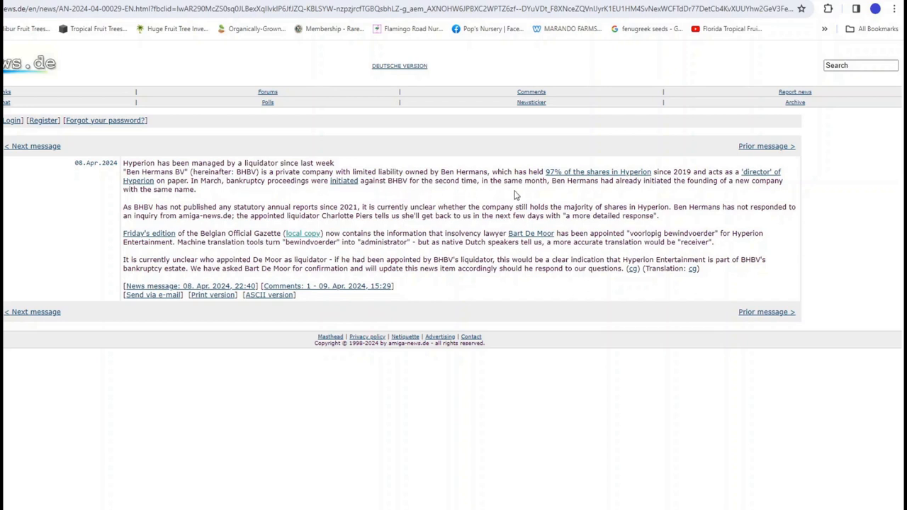
{"action": "mouse_move", "coordinate": [577, 195]}
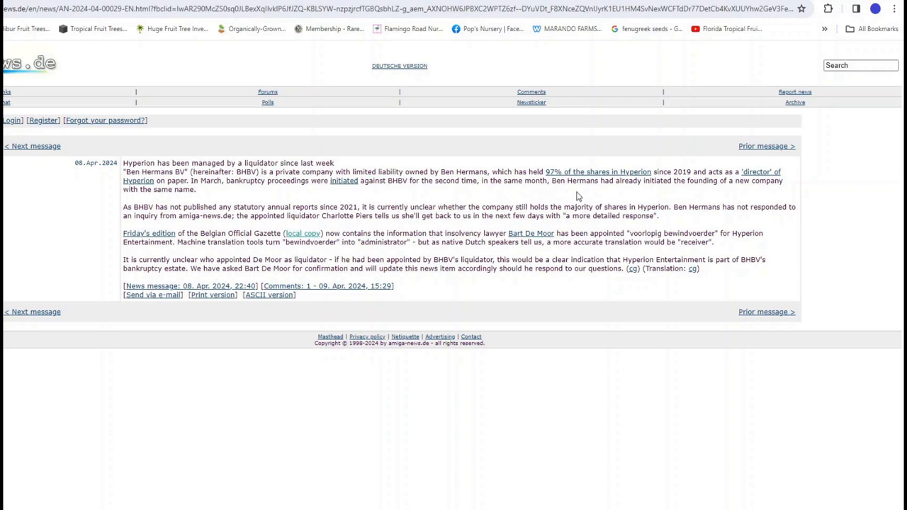
{"action": "mouse_move", "coordinate": [673, 198]}
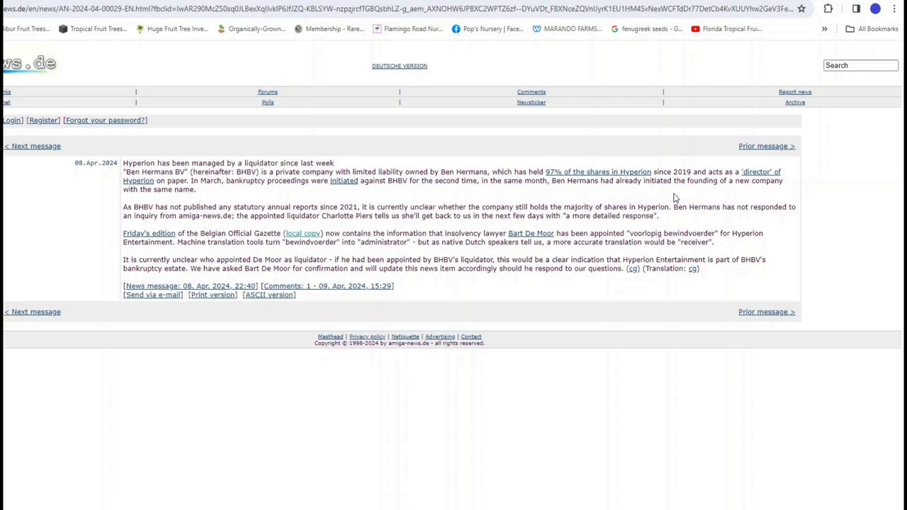
{"action": "mouse_move", "coordinate": [334, 189]}
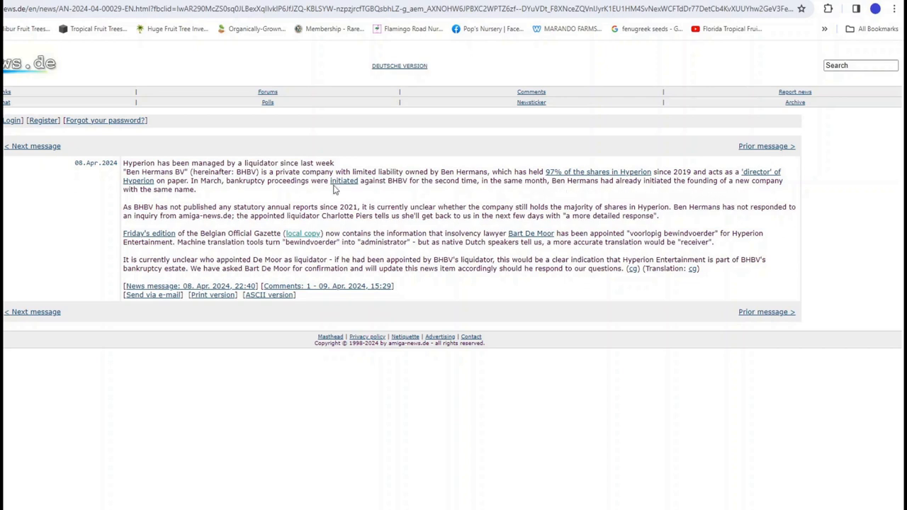
{"action": "mouse_move", "coordinate": [27, 225]}
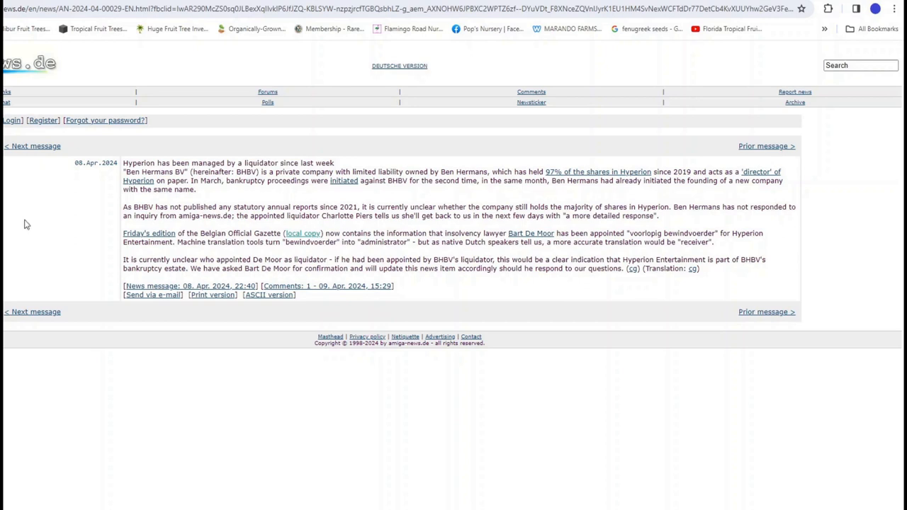
{"action": "mouse_move", "coordinate": [6, 246]}
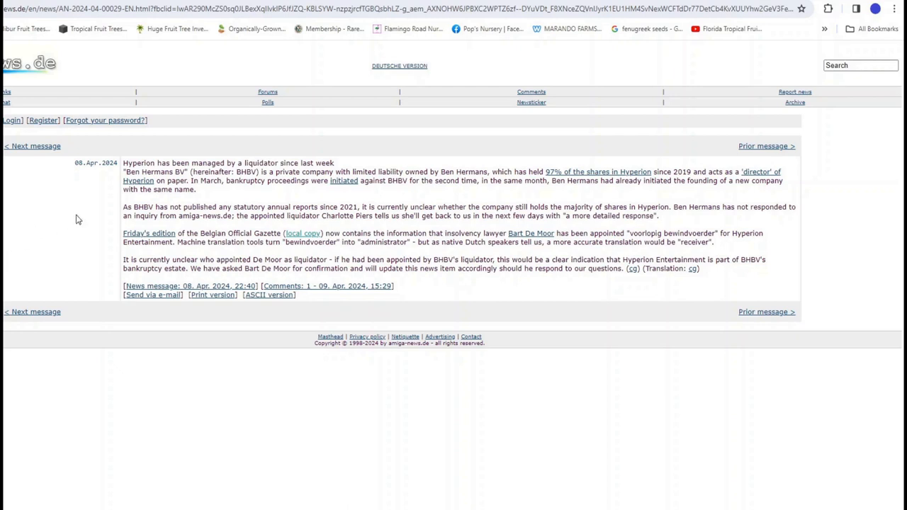
{"action": "mouse_move", "coordinate": [143, 206]}
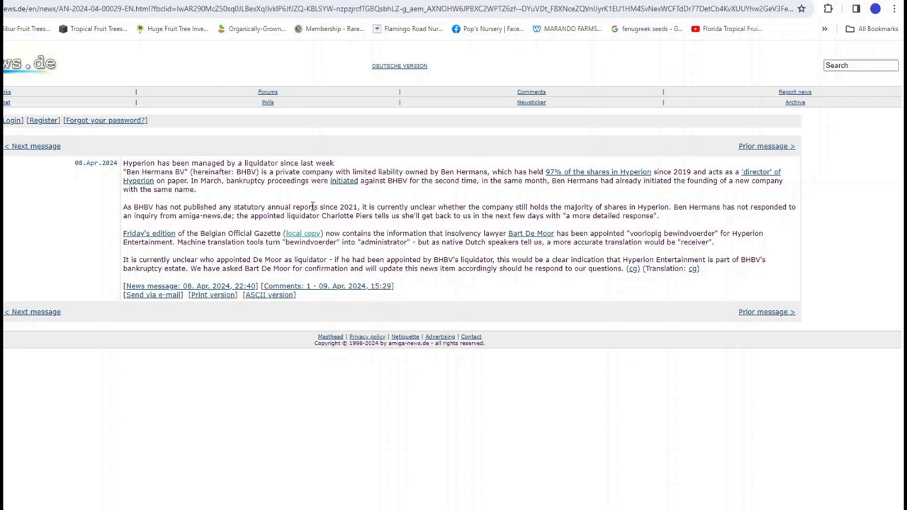
{"action": "mouse_move", "coordinate": [387, 212]}
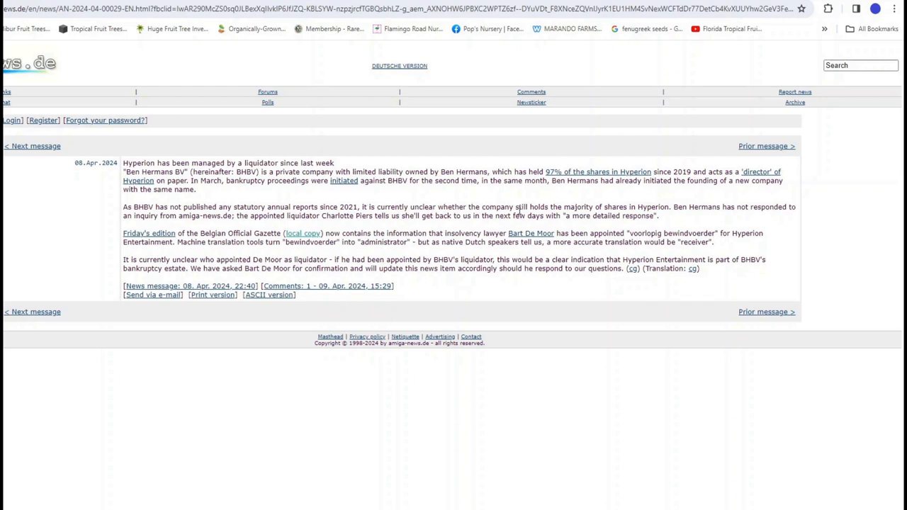
{"action": "mouse_move", "coordinate": [637, 206]}
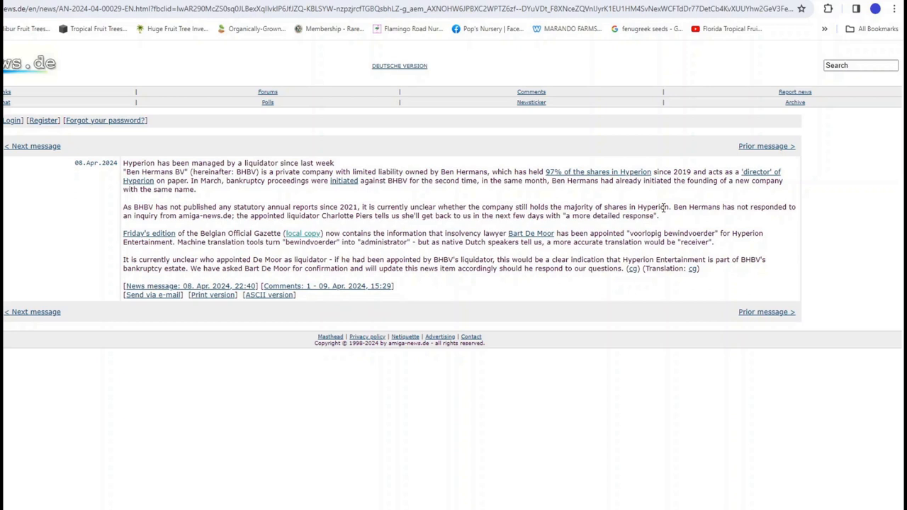
{"action": "mouse_move", "coordinate": [721, 217]}
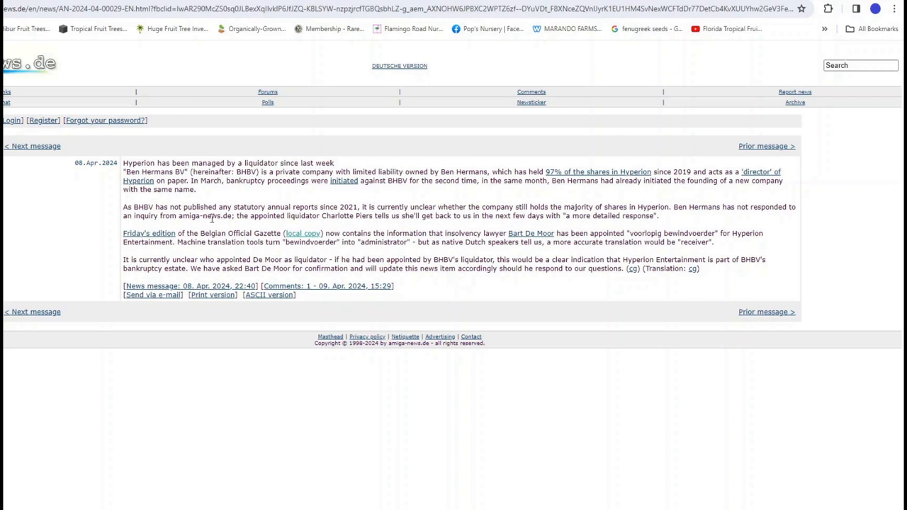
{"action": "mouse_move", "coordinate": [284, 217]}
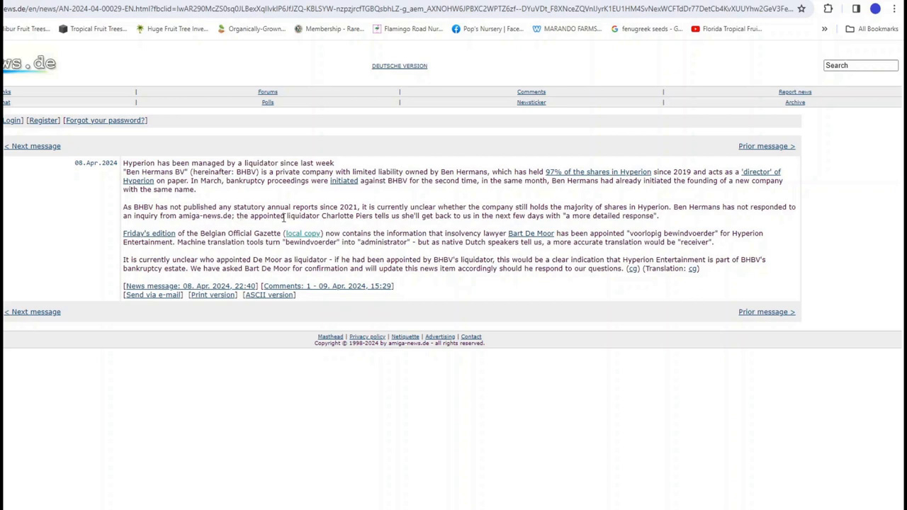
{"action": "mouse_move", "coordinate": [362, 225]}
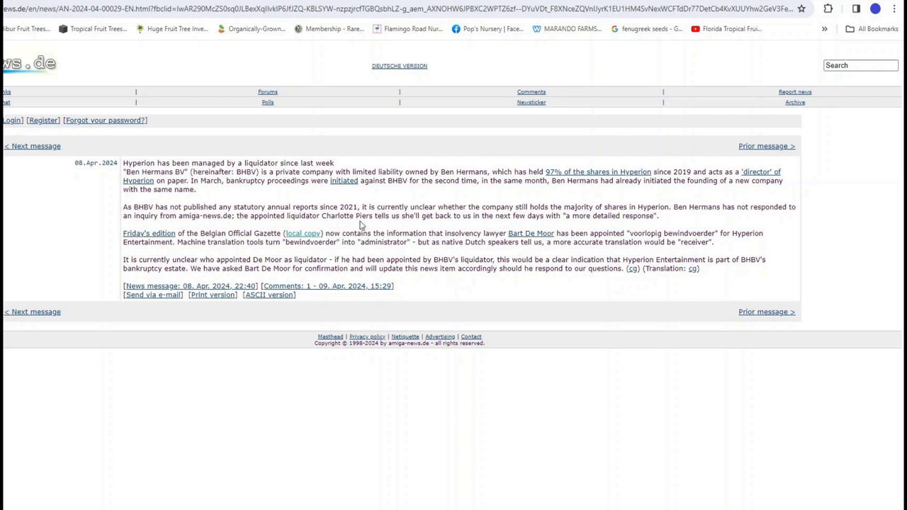
{"action": "mouse_move", "coordinate": [435, 226]}
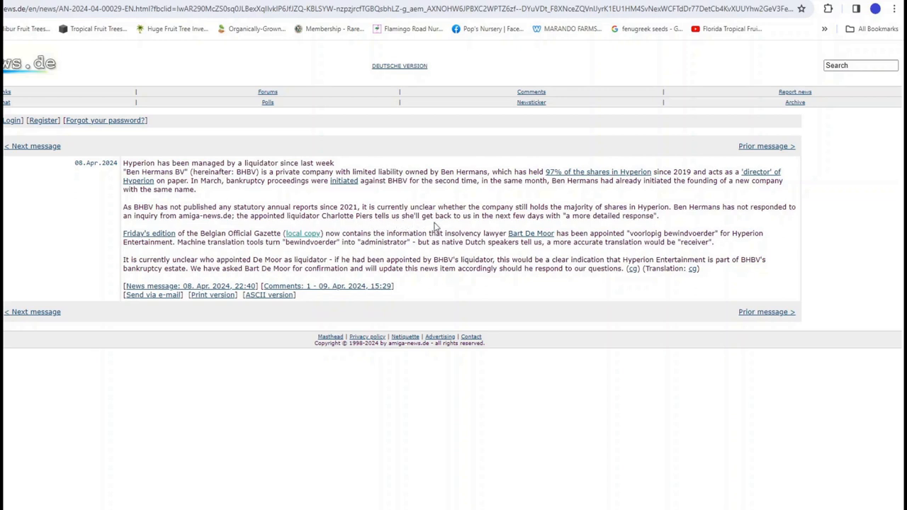
{"action": "mouse_move", "coordinate": [565, 229]}
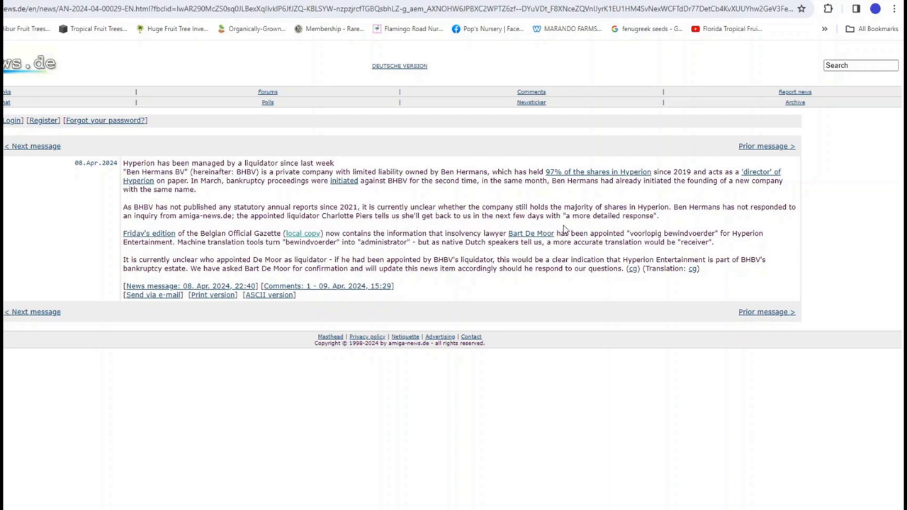
{"action": "mouse_move", "coordinate": [666, 218]}
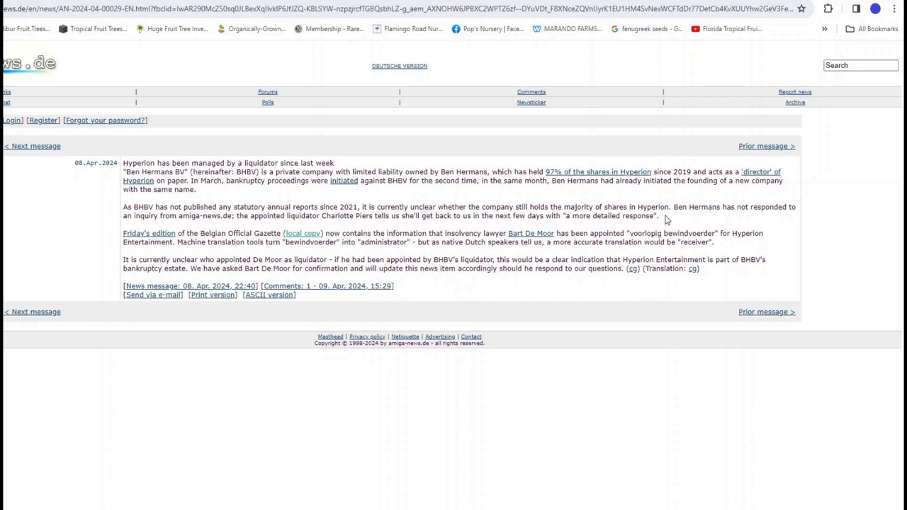
{"action": "mouse_move", "coordinate": [149, 411]}
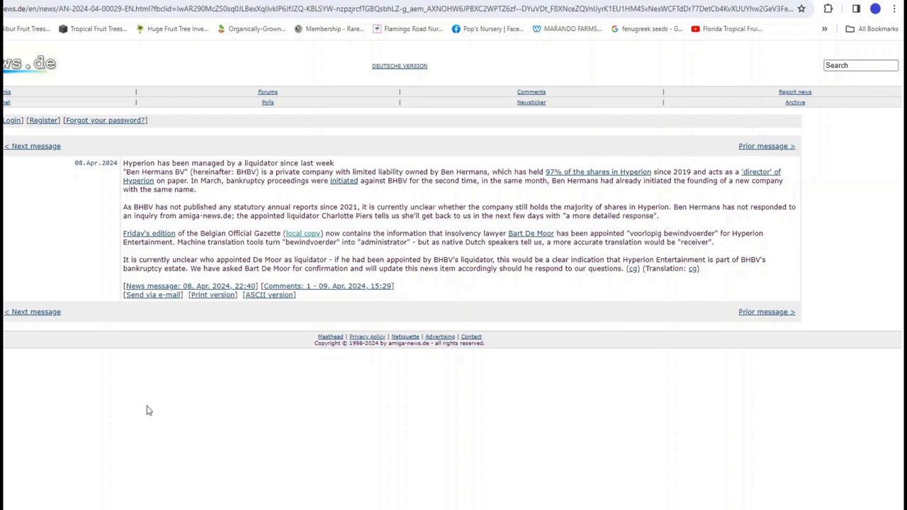
{"action": "mouse_move", "coordinate": [138, 413]}
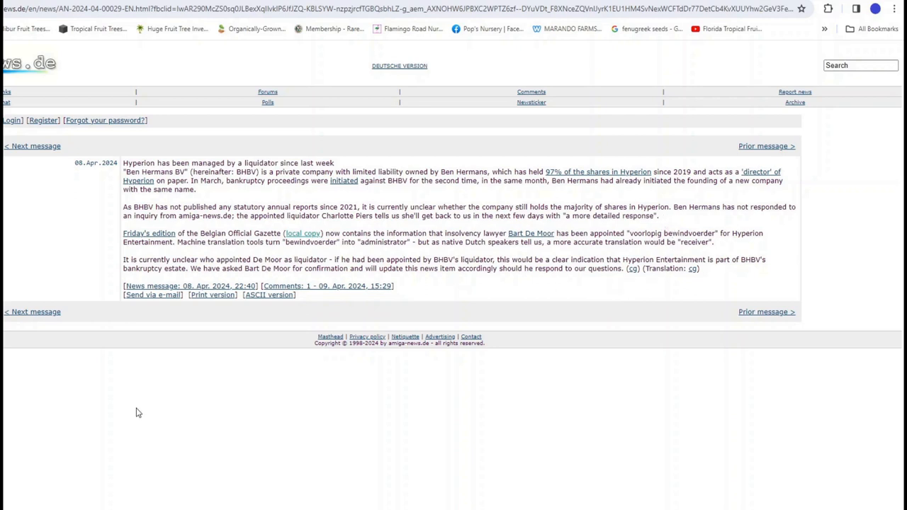
{"action": "mouse_move", "coordinate": [101, 248]}
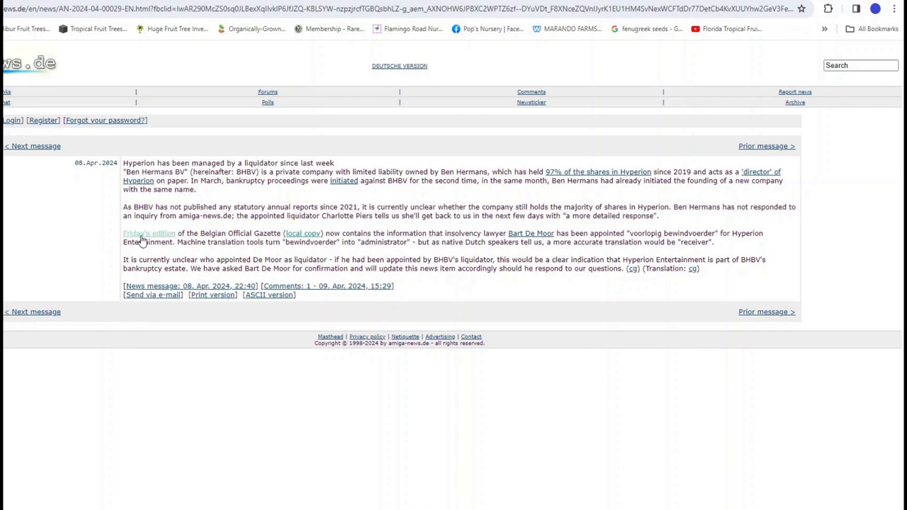
{"action": "mouse_move", "coordinate": [303, 233]}
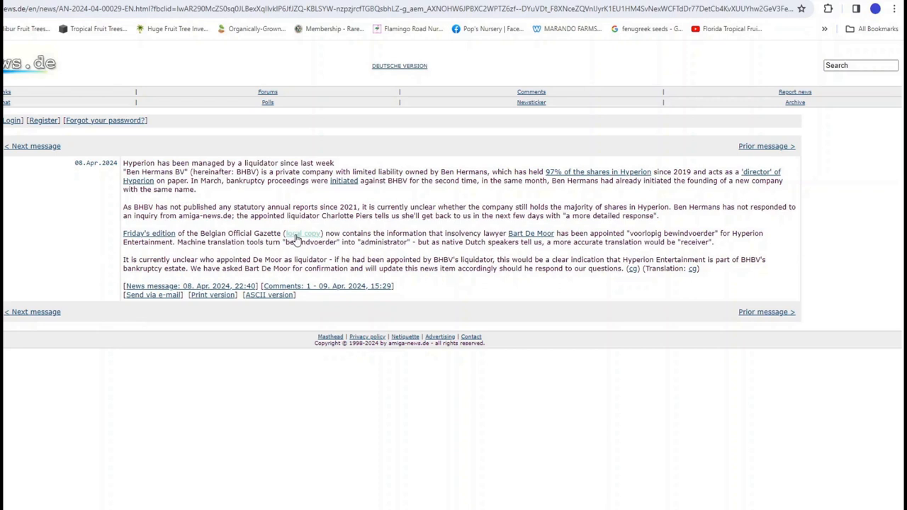
{"action": "mouse_move", "coordinate": [613, 463]}
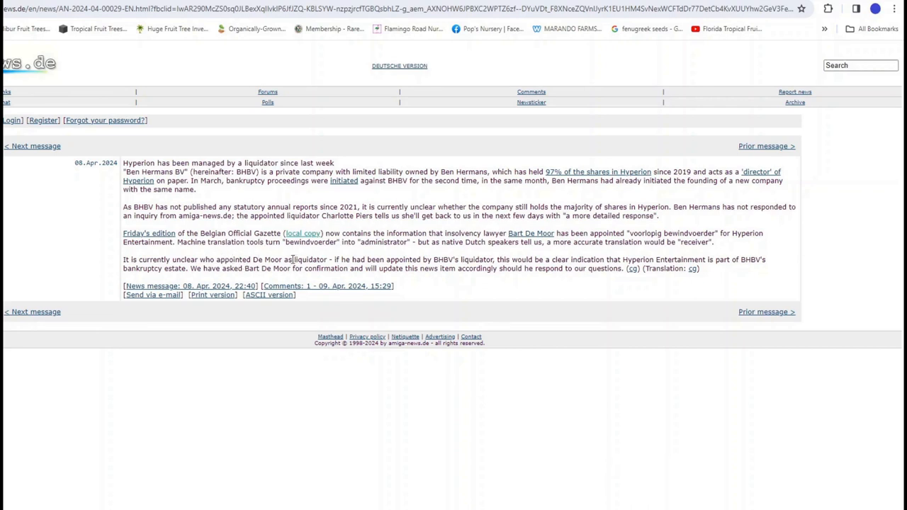
{"action": "mouse_move", "coordinate": [573, 411]}
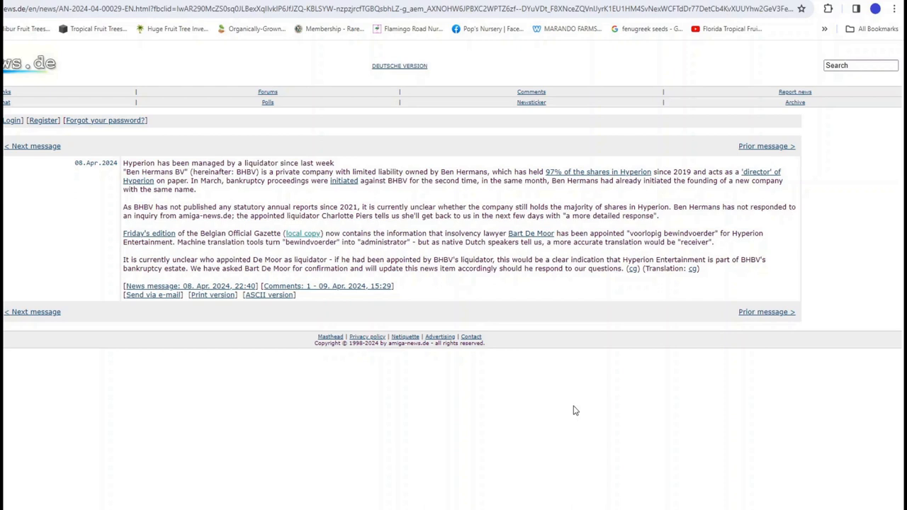